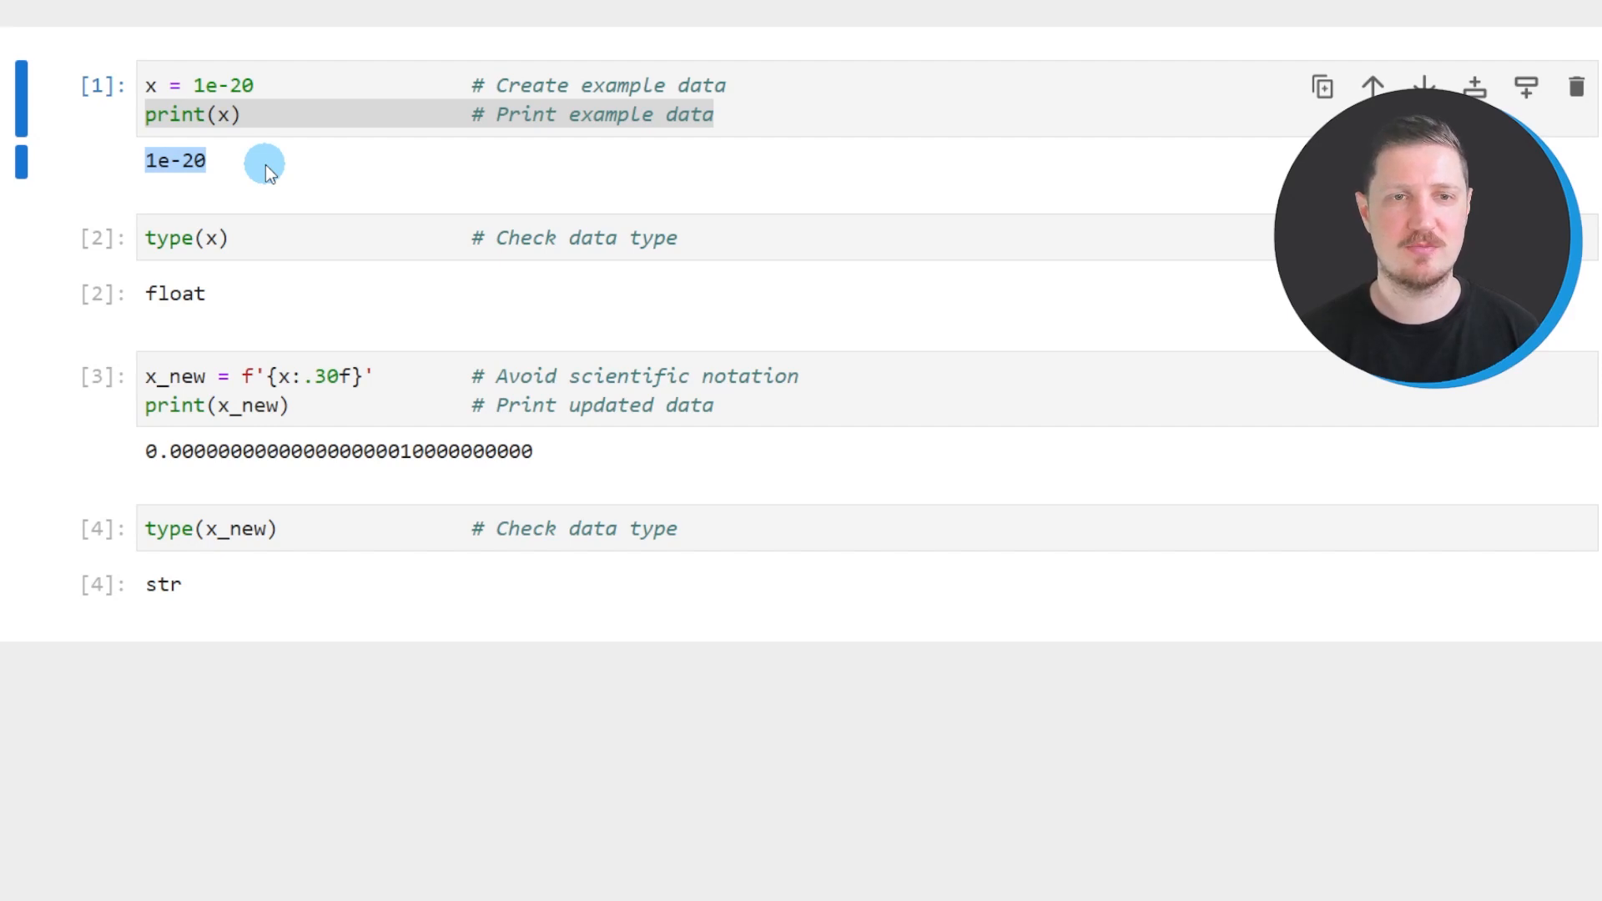
{"action": "mouse_move", "coordinate": [315, 238]}
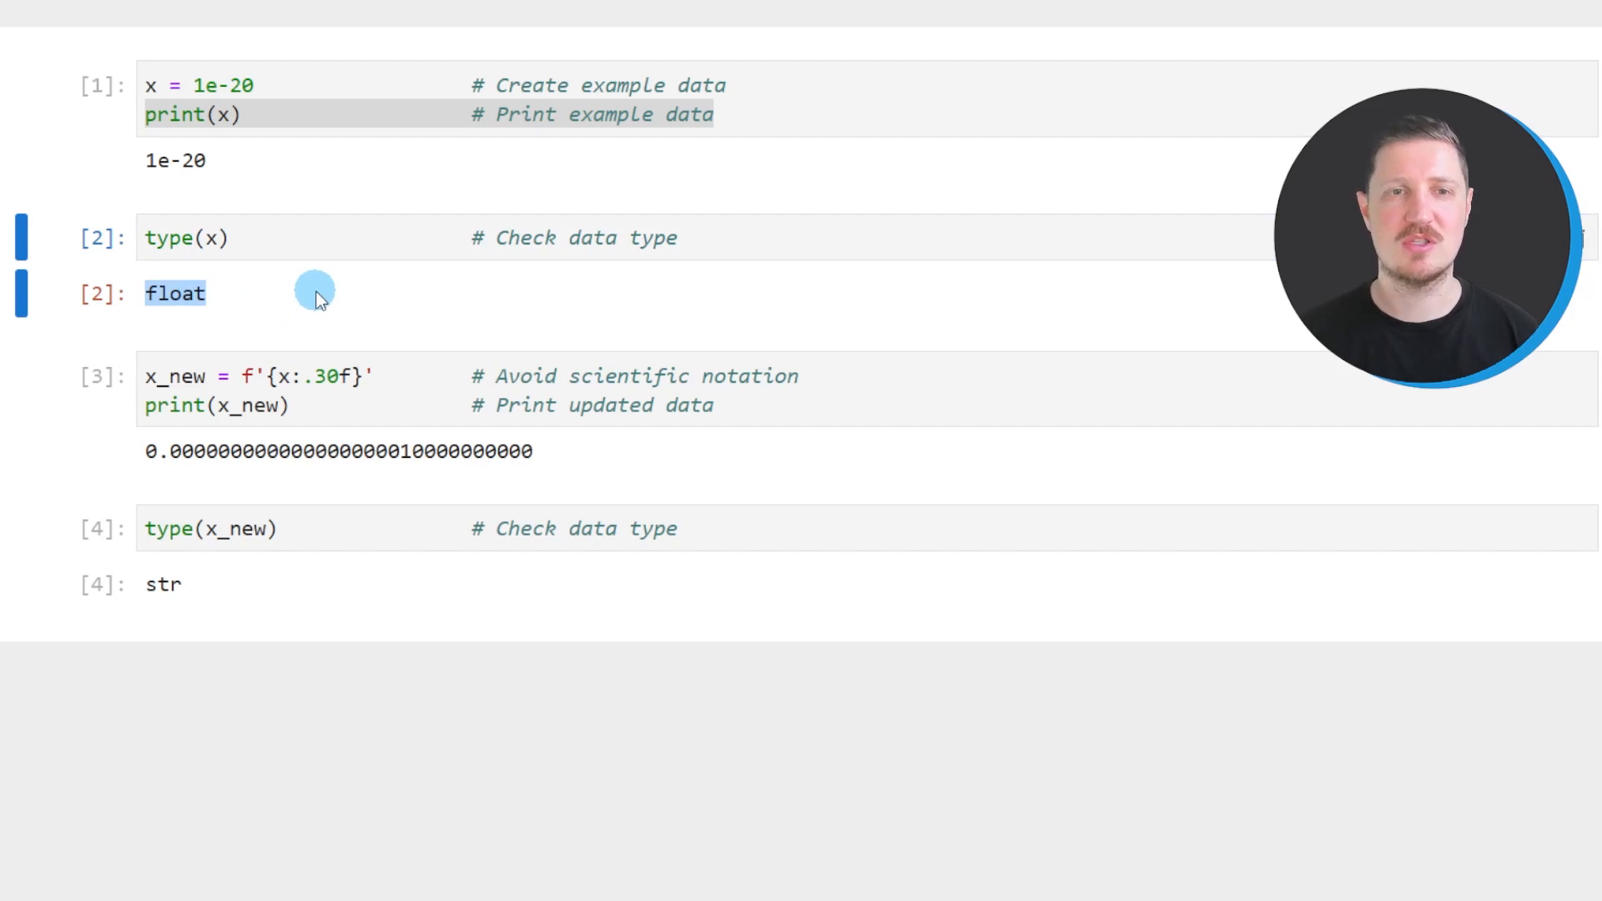
Open Statistics Globe's R Programming menu to reach and scroll the Graphics in R gallery.
{"action": "left_click", "coordinate": [782, 379]}
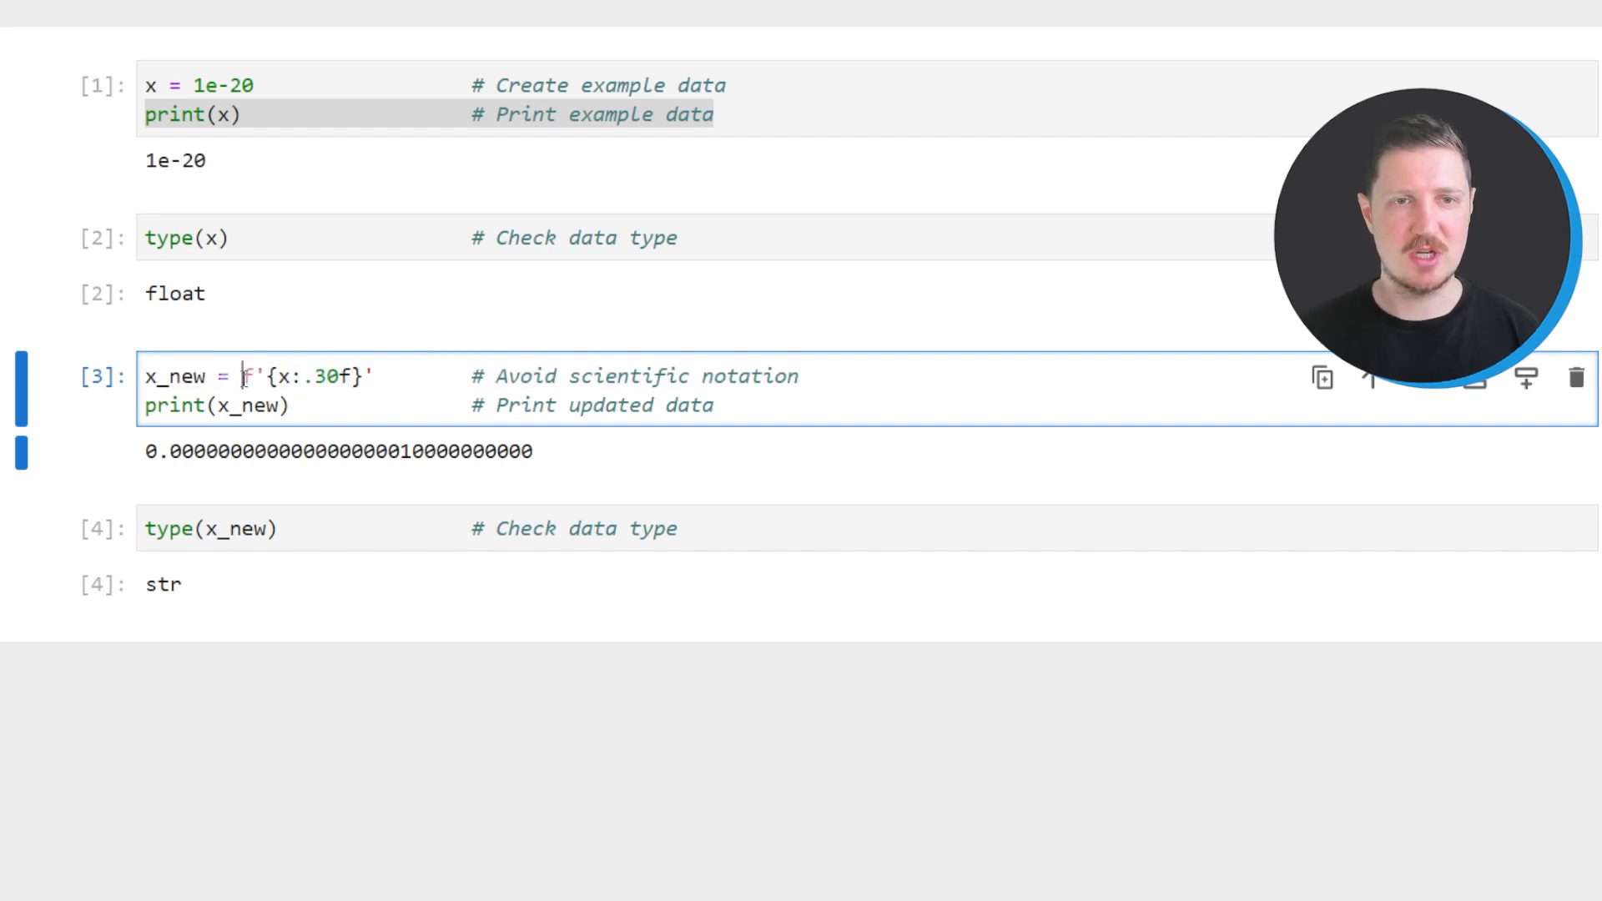
{"action": "left_click", "coordinate": [263, 377]}
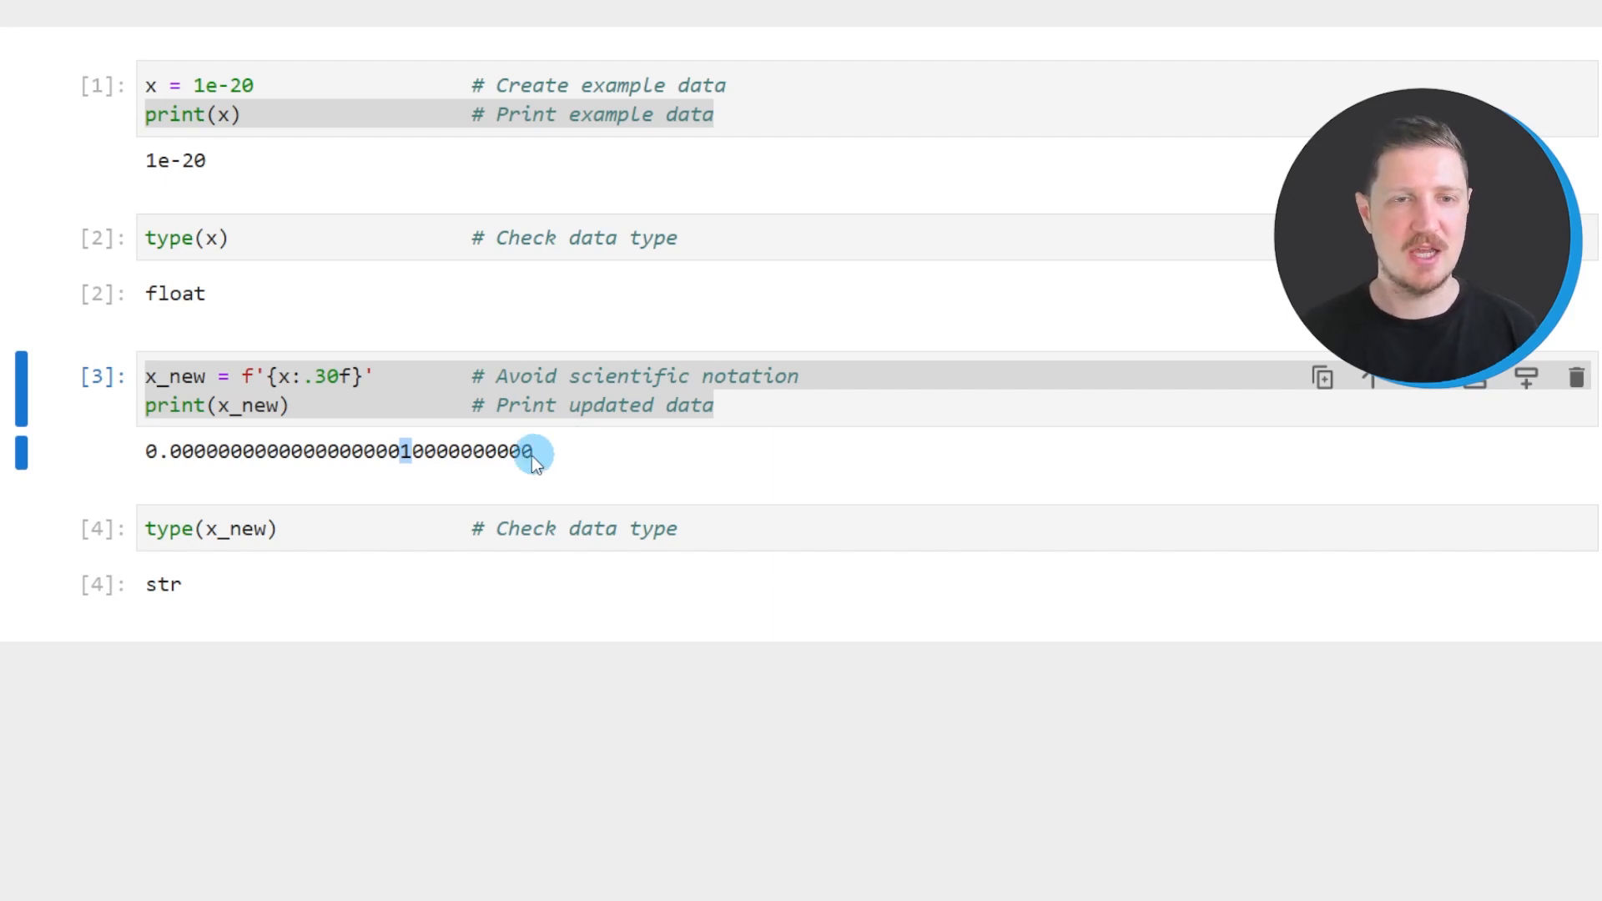
{"action": "left_click", "coordinate": [149, 528]}
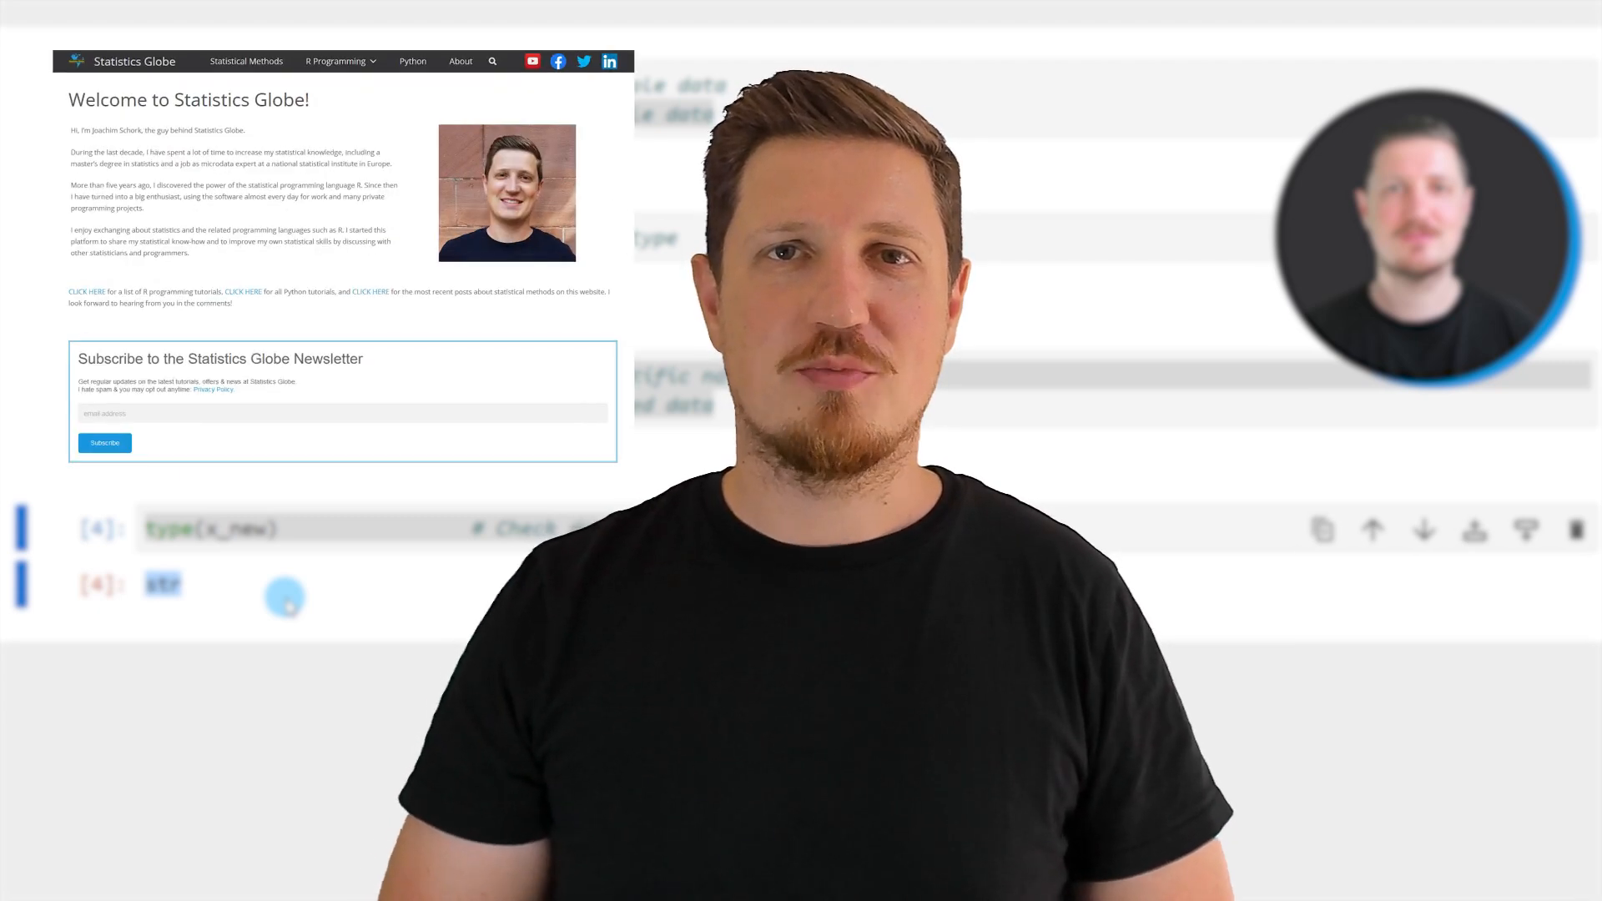
{"action": "scroll", "scroll_direction": "down", "scroll_amount": 3}
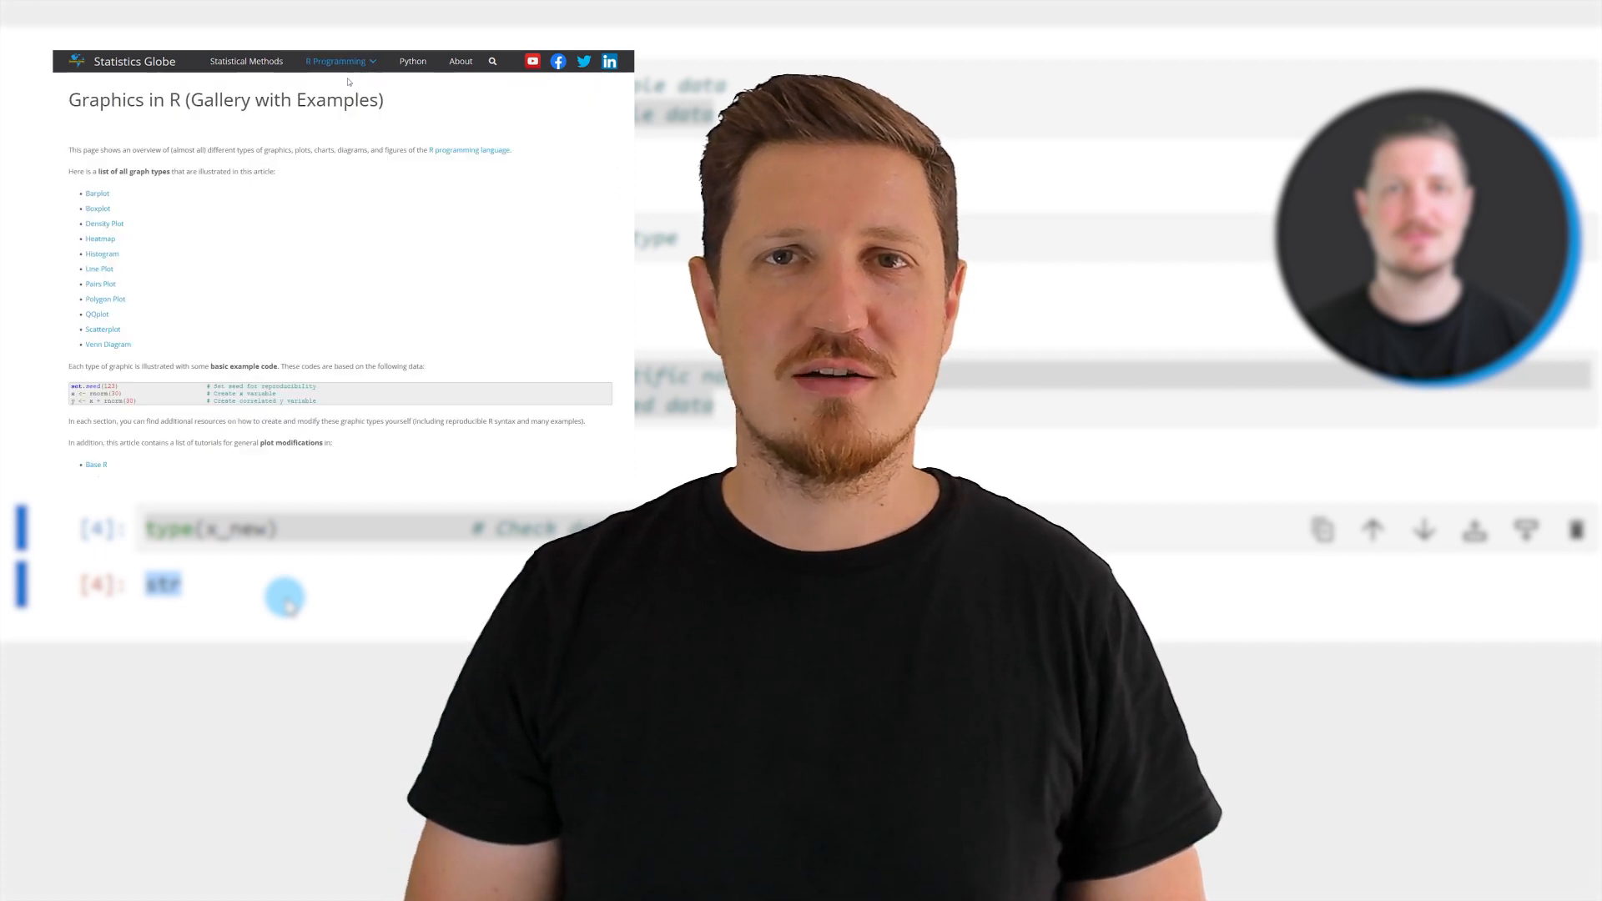
{"action": "scroll", "scroll_direction": "down", "scroll_amount": 3}
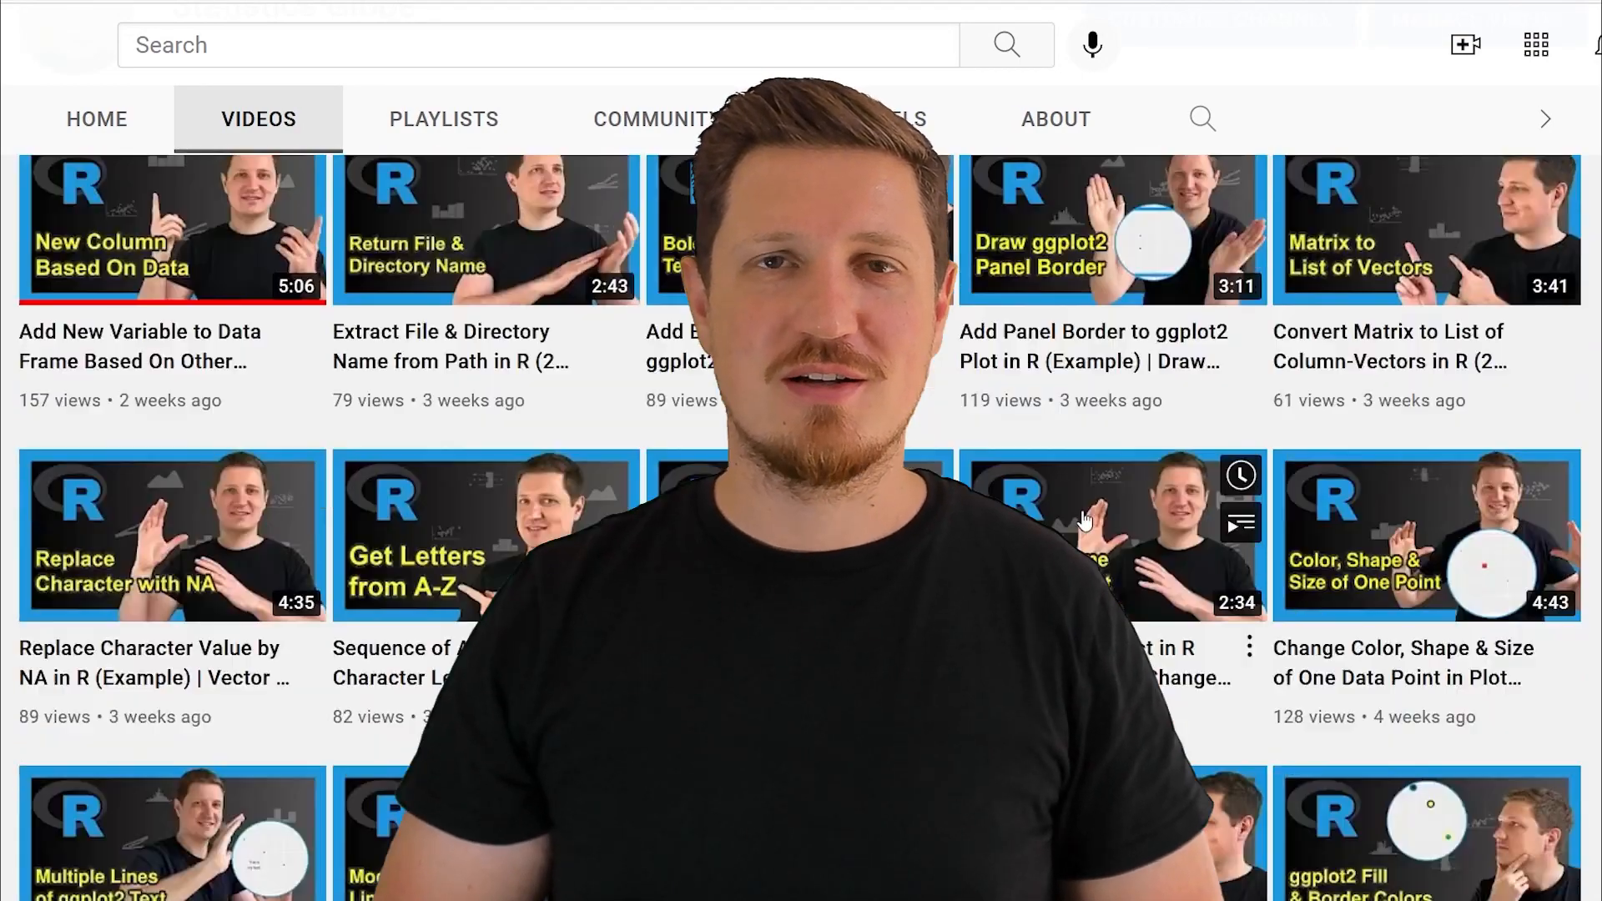
{"action": "scroll", "scroll_direction": "down", "scroll_amount": 3}
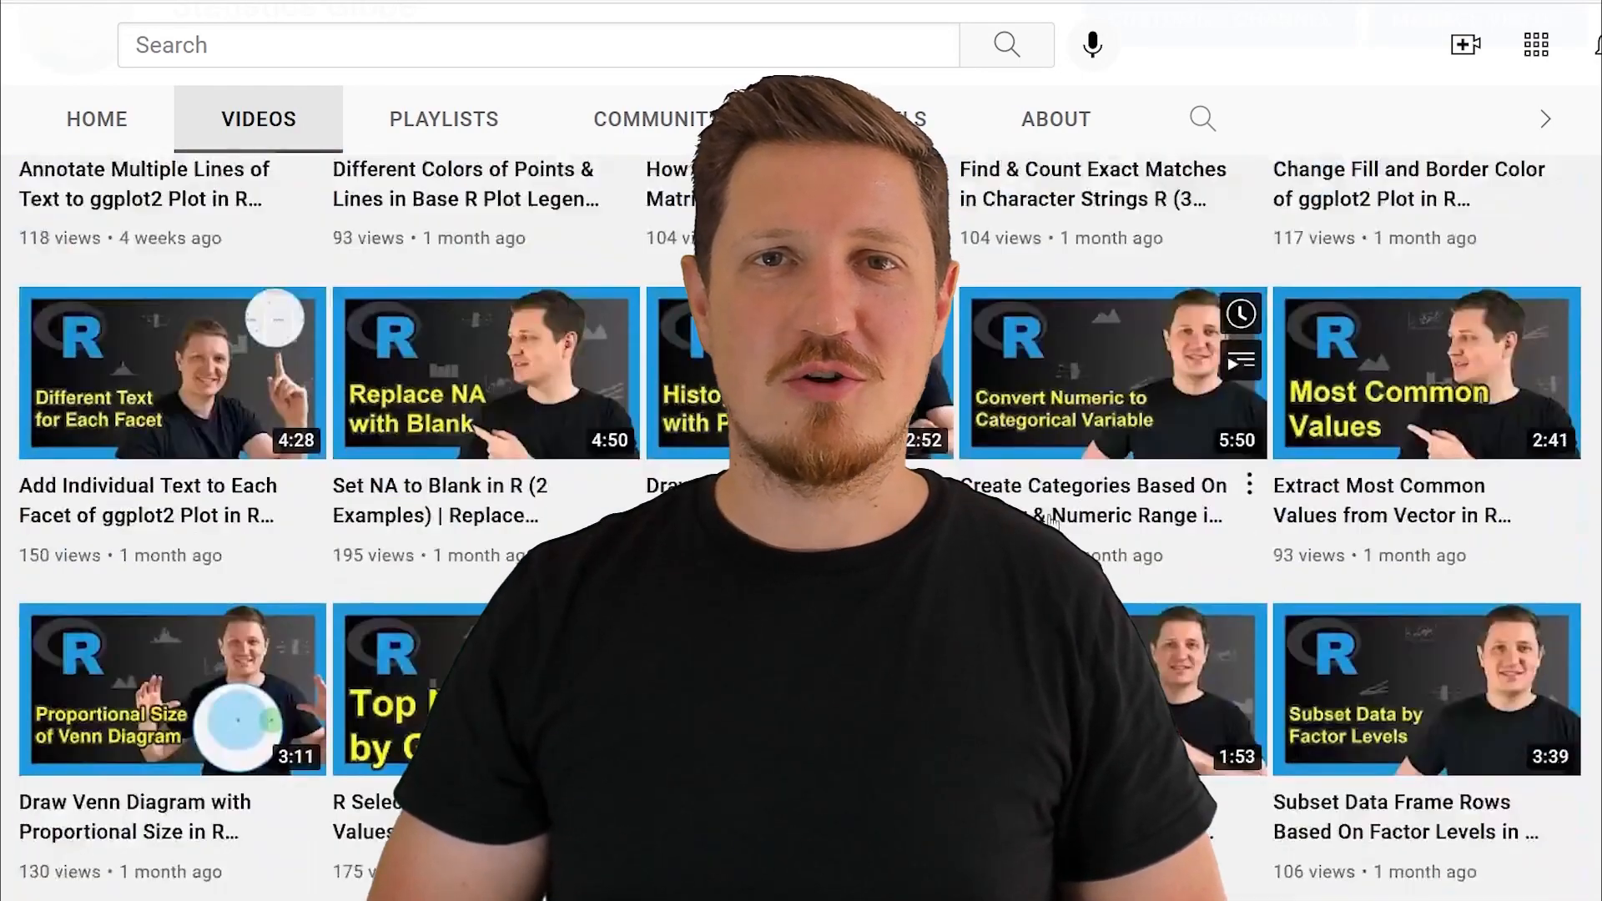
{"action": "scroll", "scroll_direction": "down", "scroll_amount": 3}
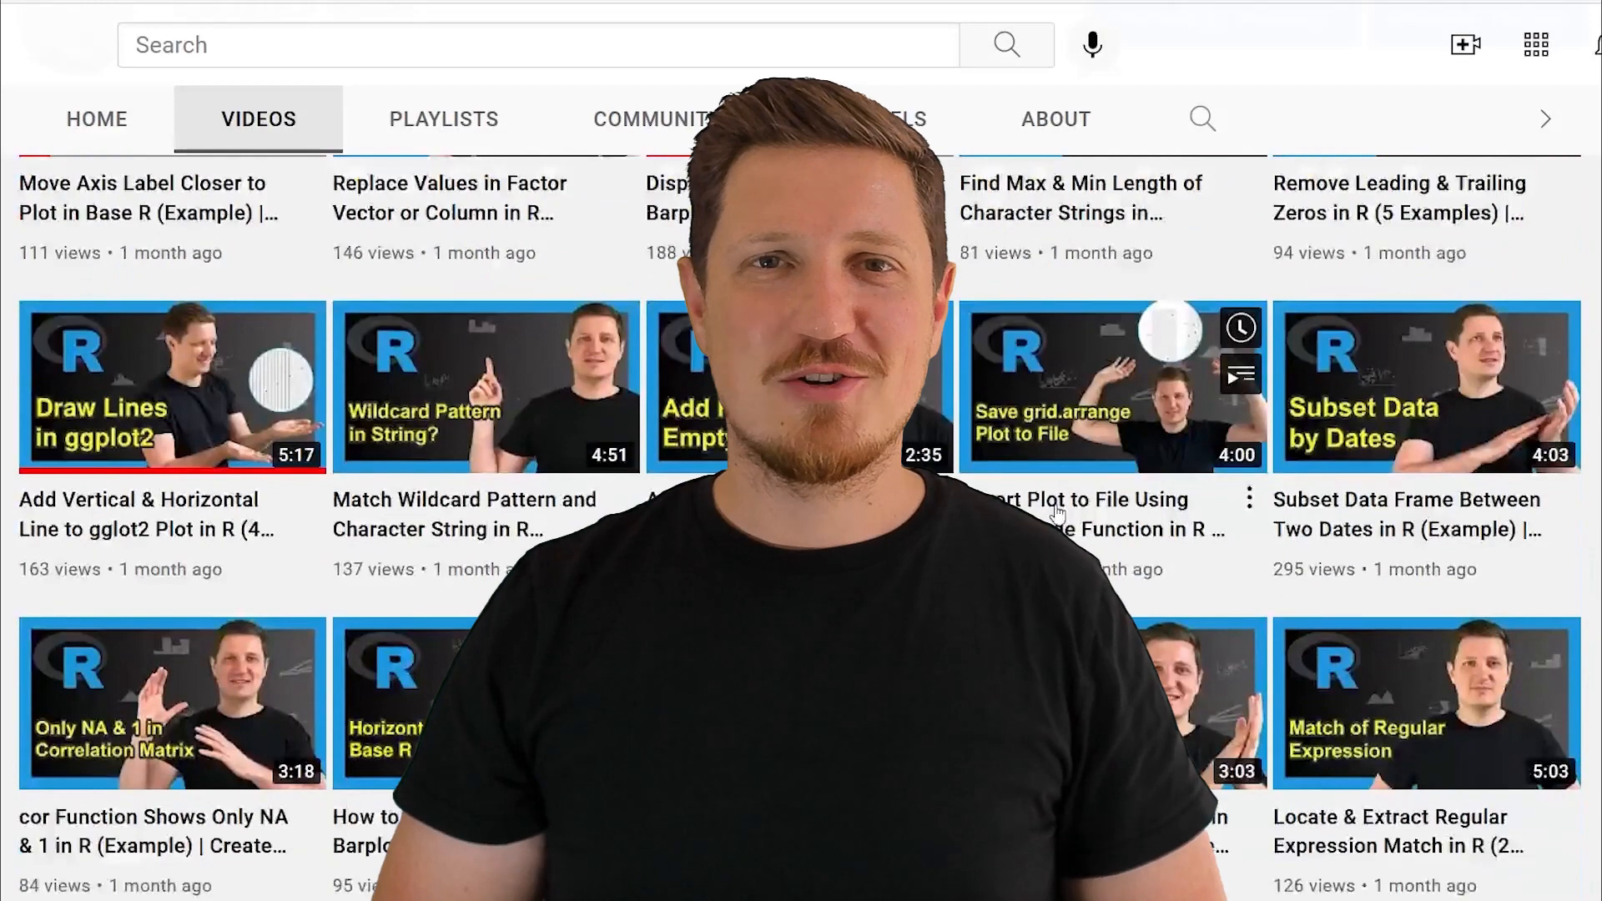
{"action": "scroll", "scroll_direction": "down", "scroll_amount": 3}
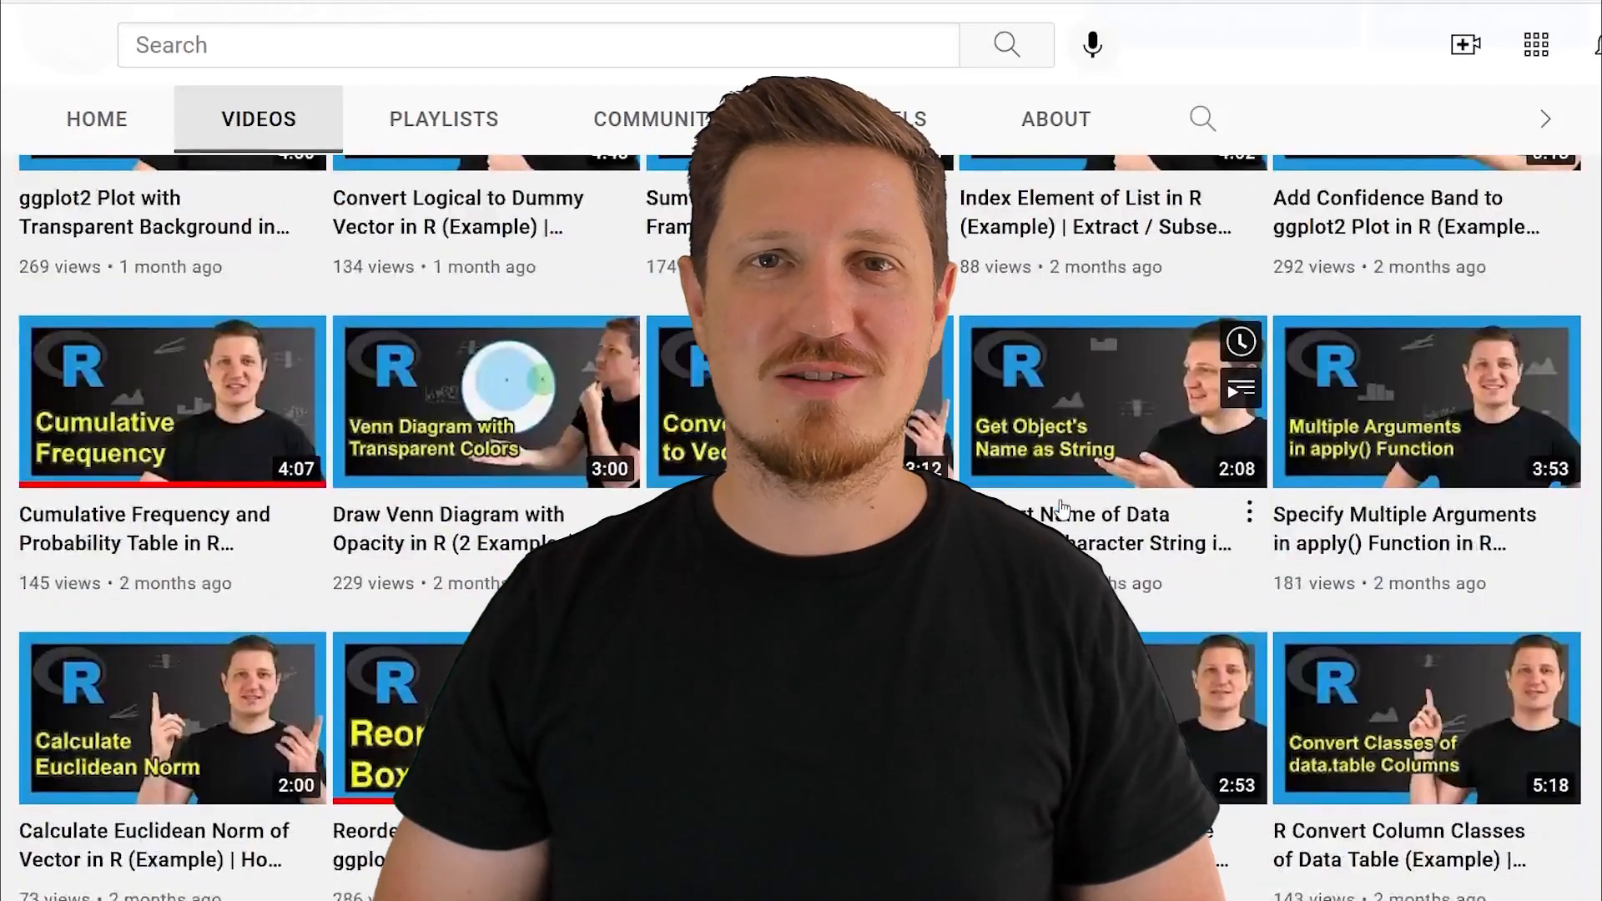